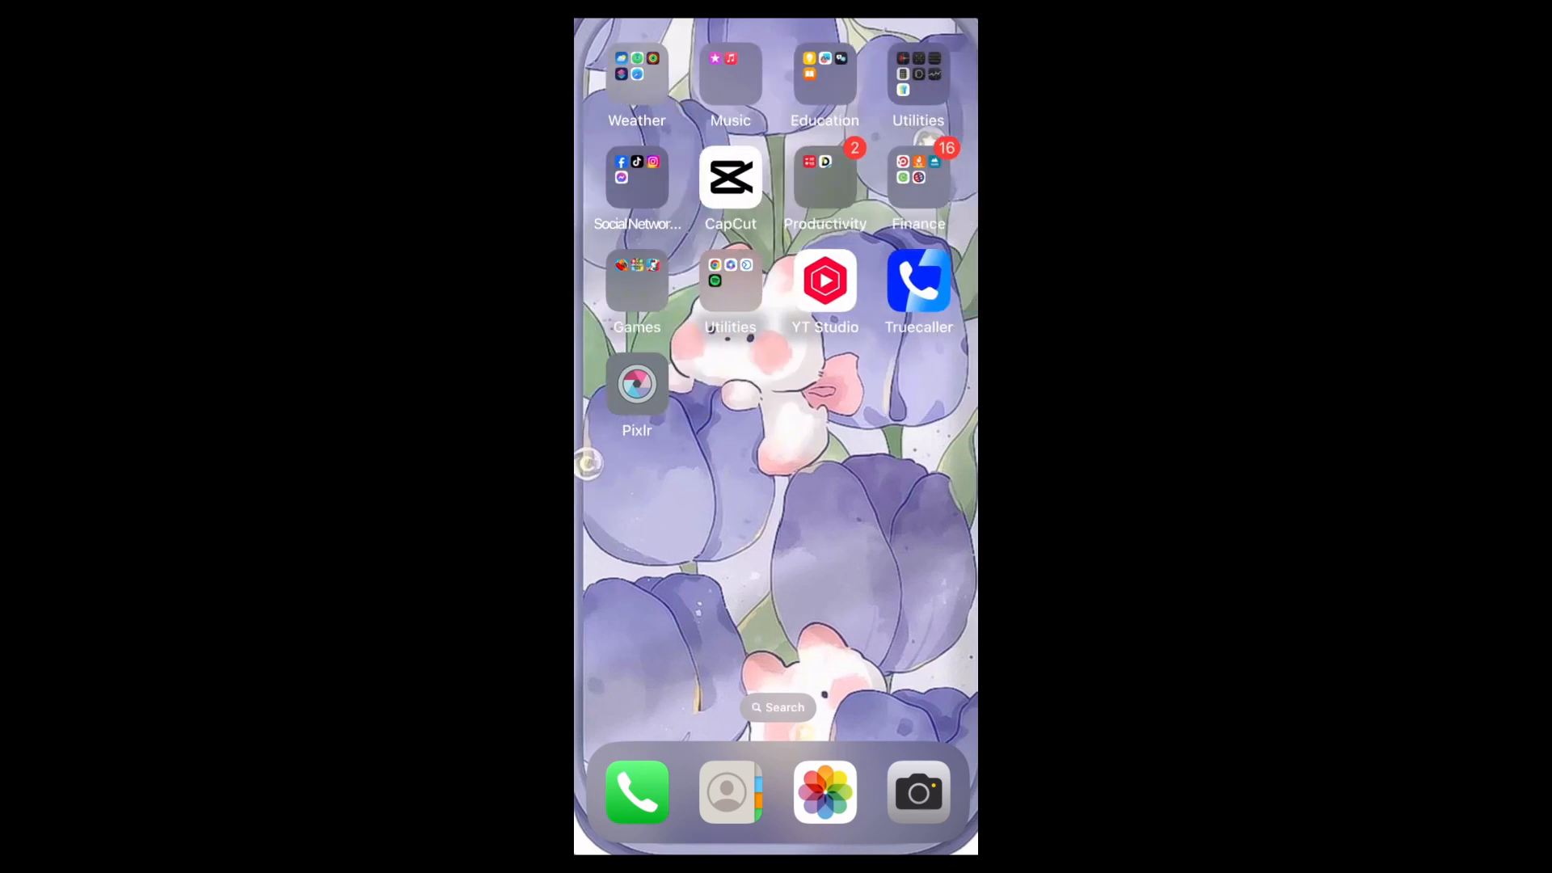
- Launch Pixlr and load the Christmas-tree photo of the woman into the editor
click(637, 385)
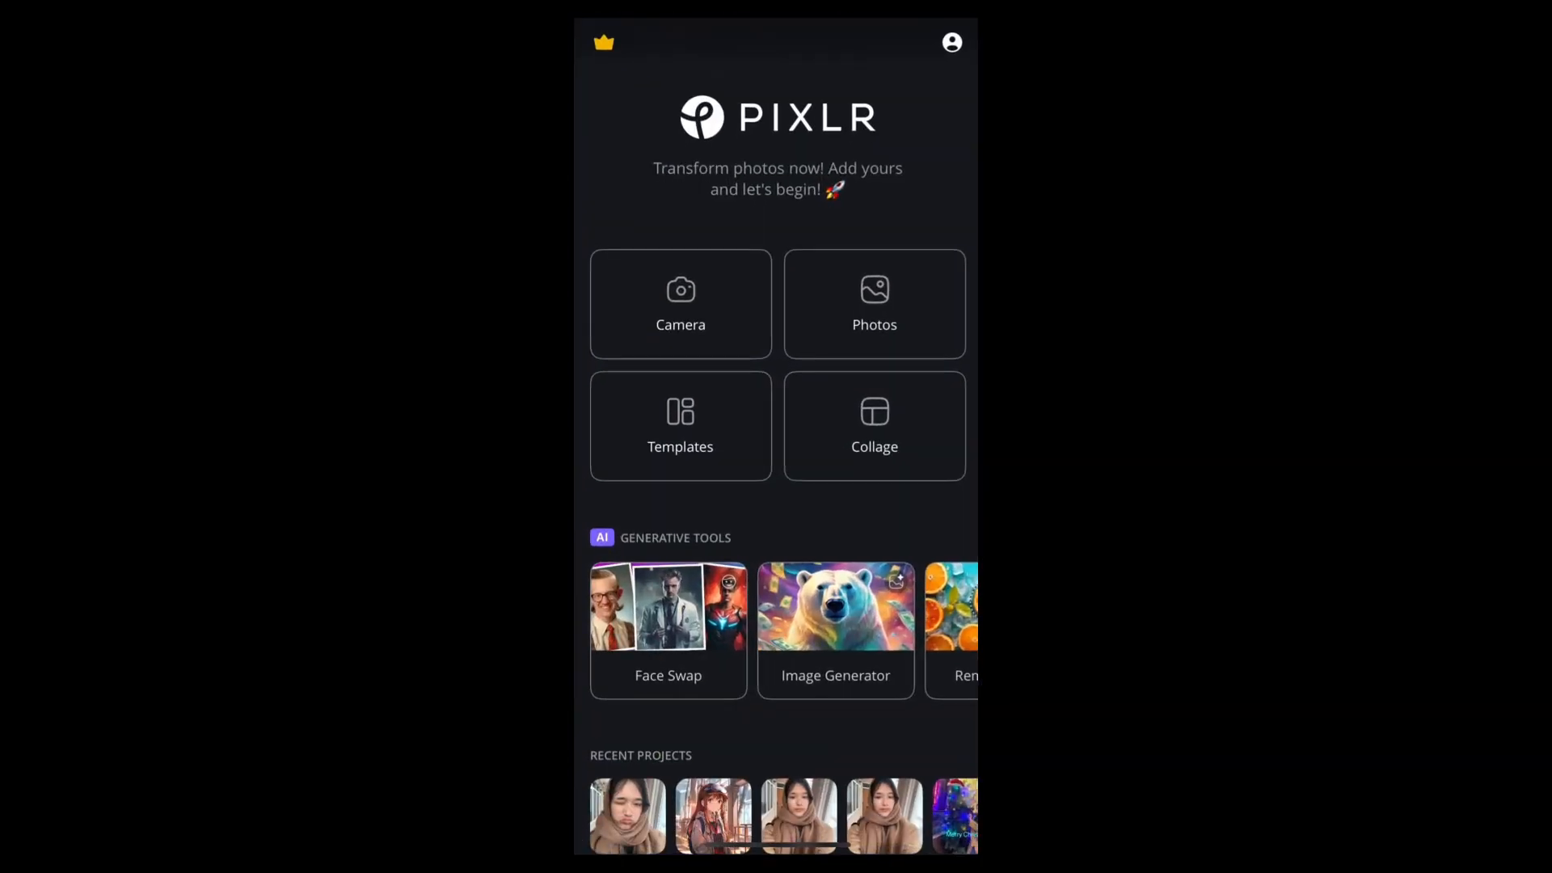
click(875, 304)
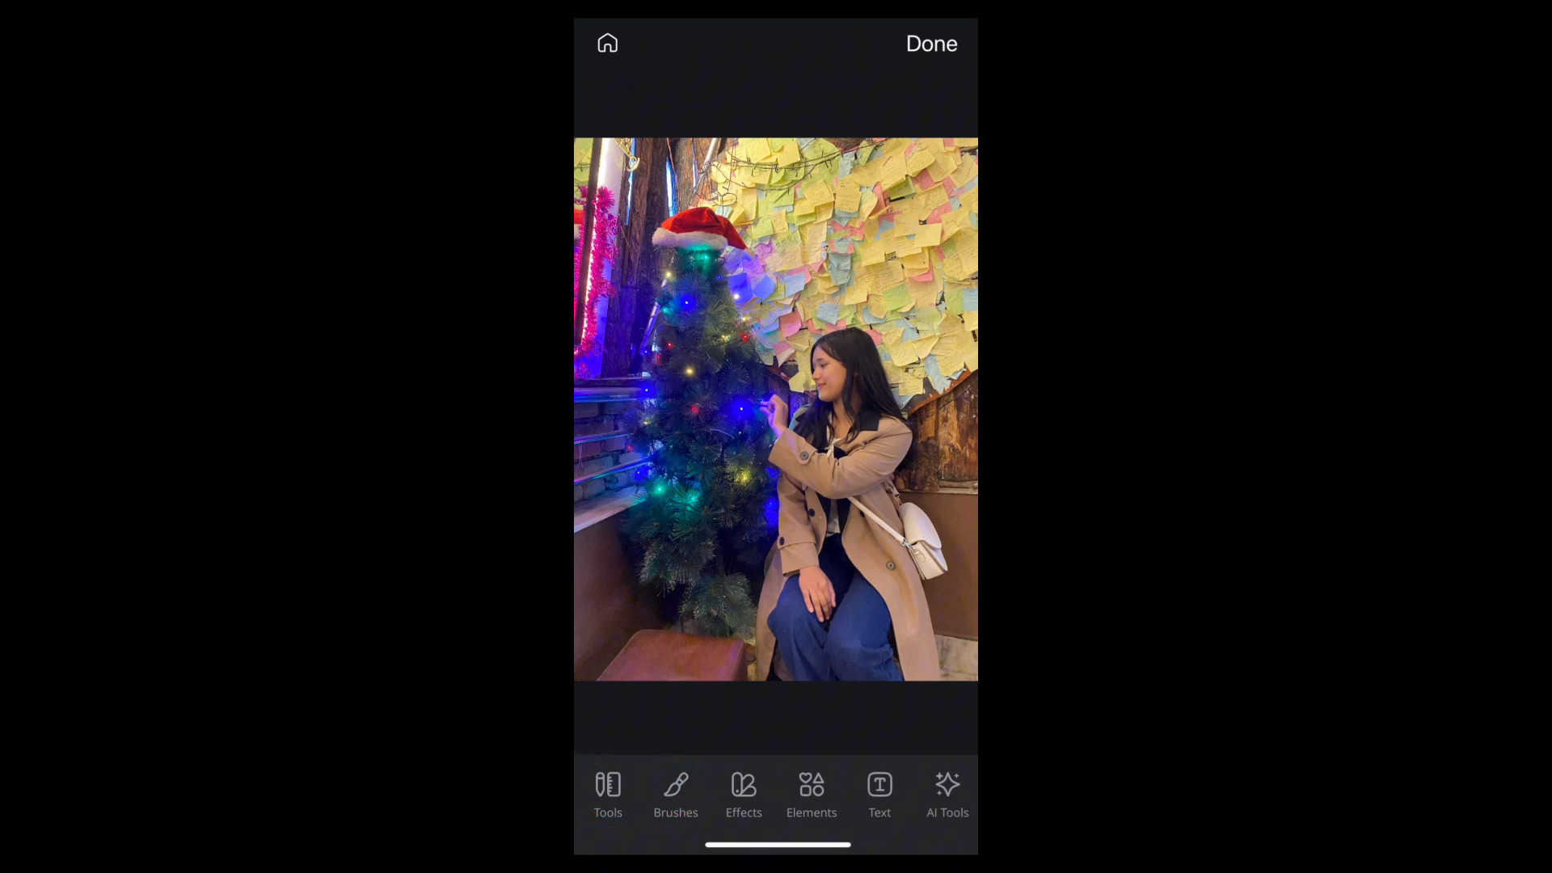
- Start the AI Image Generator from AI Tools with the photo as reference
click(946, 795)
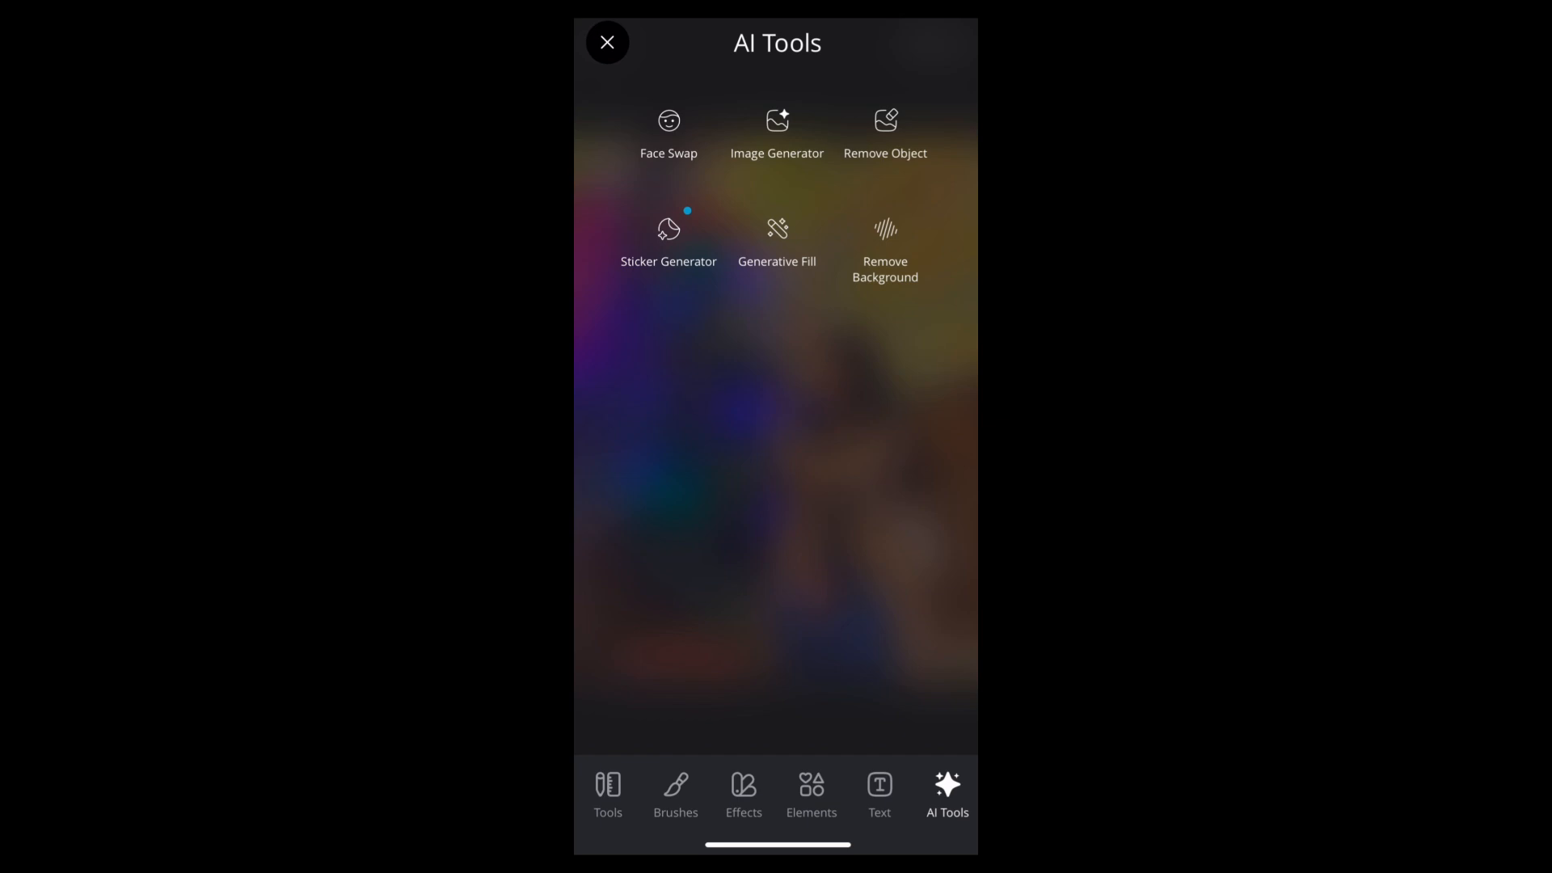
click(777, 135)
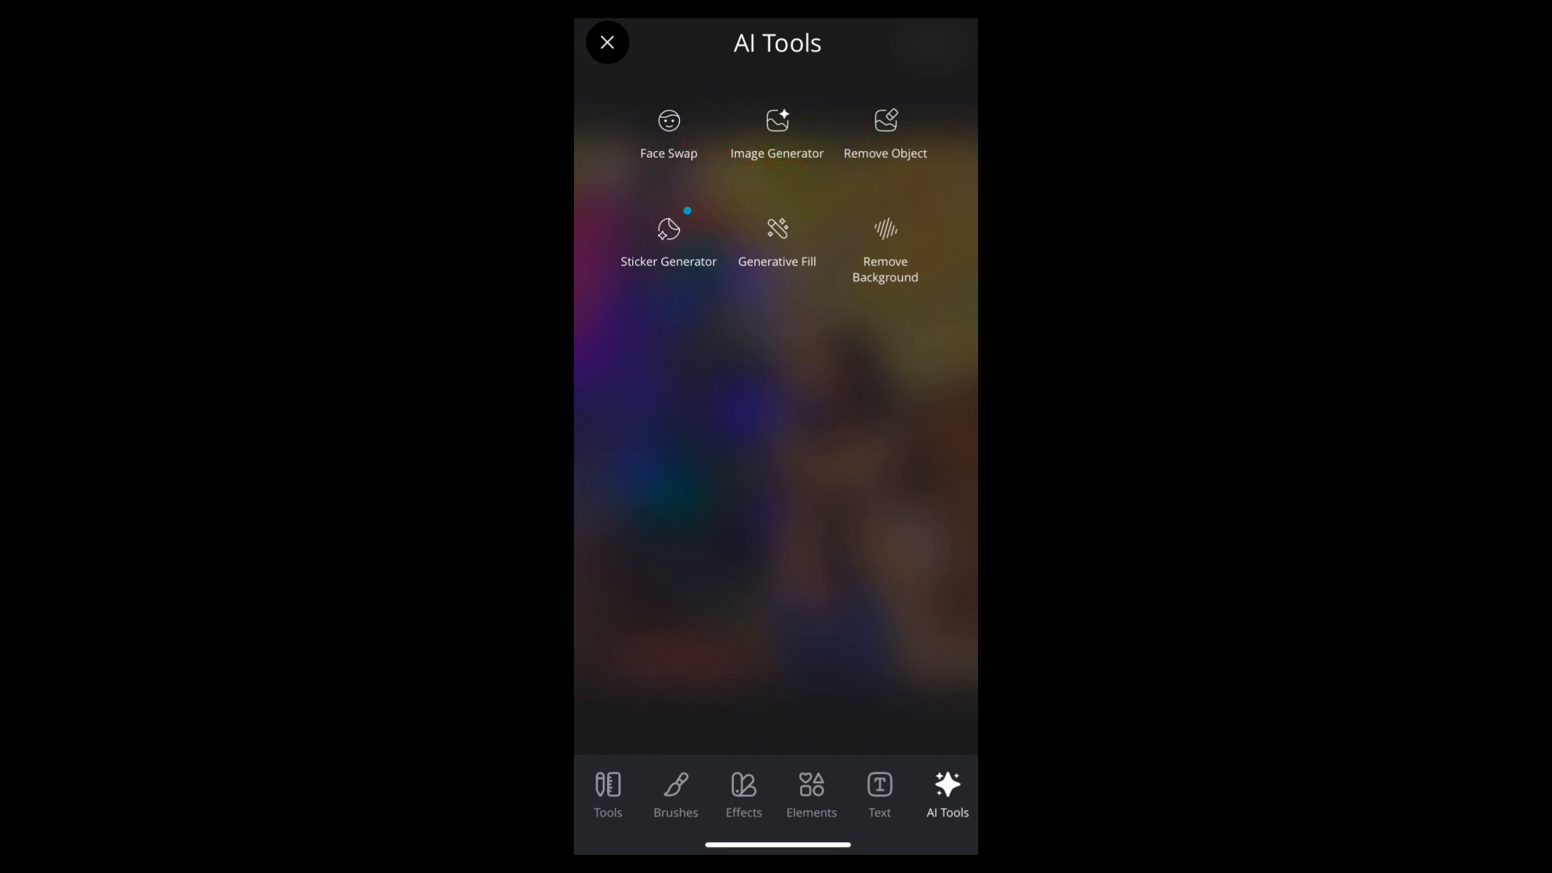
click(778, 134)
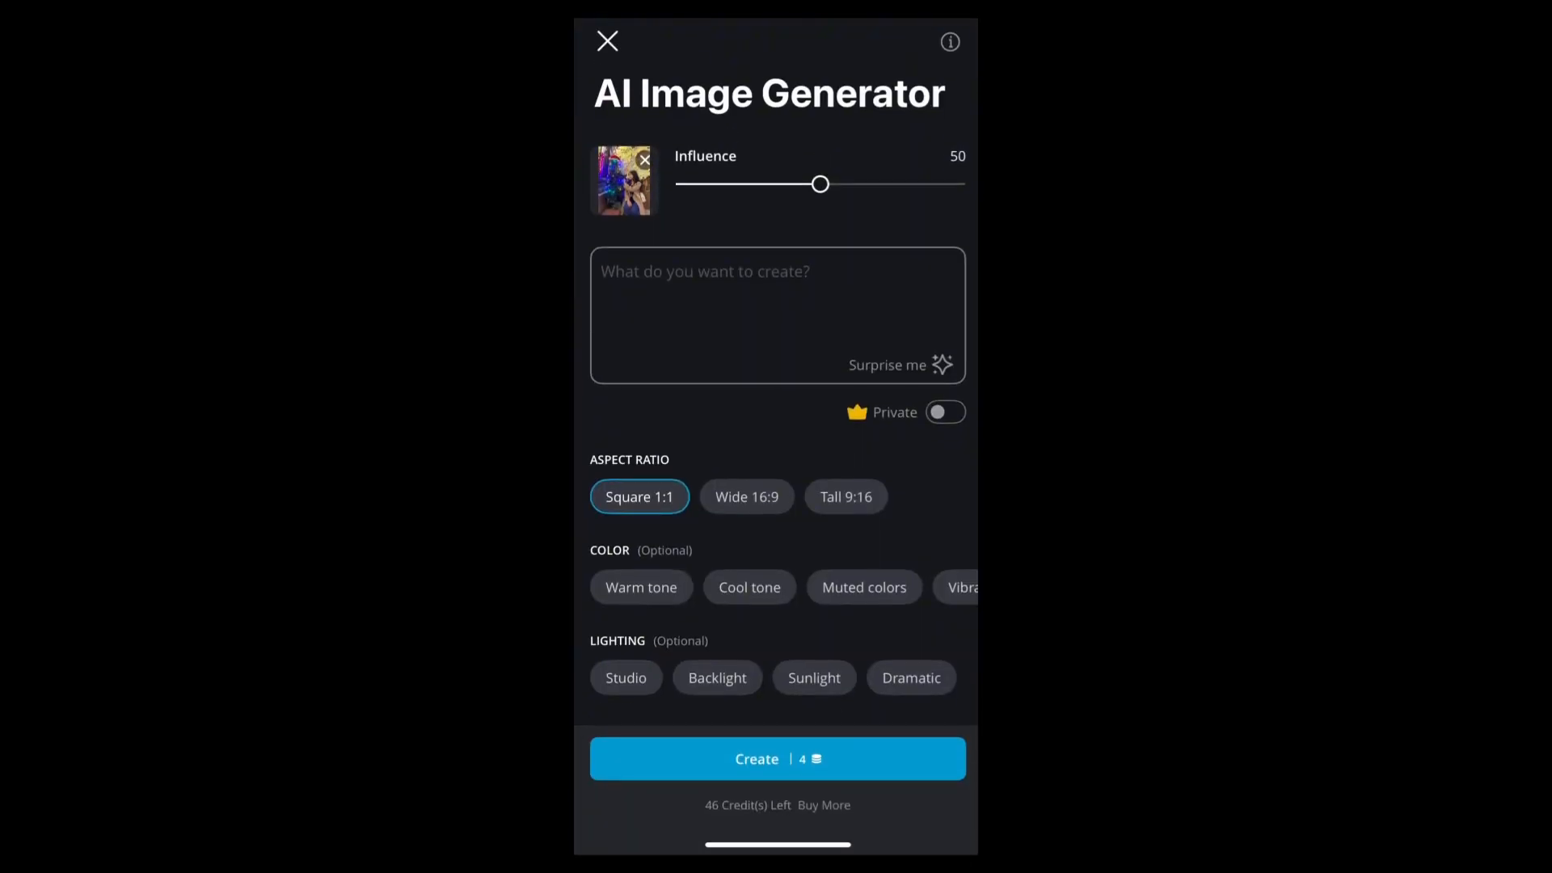
- Review the generator options and begin the prompt with 'Beatif' in the description box
scroll(down, 3)
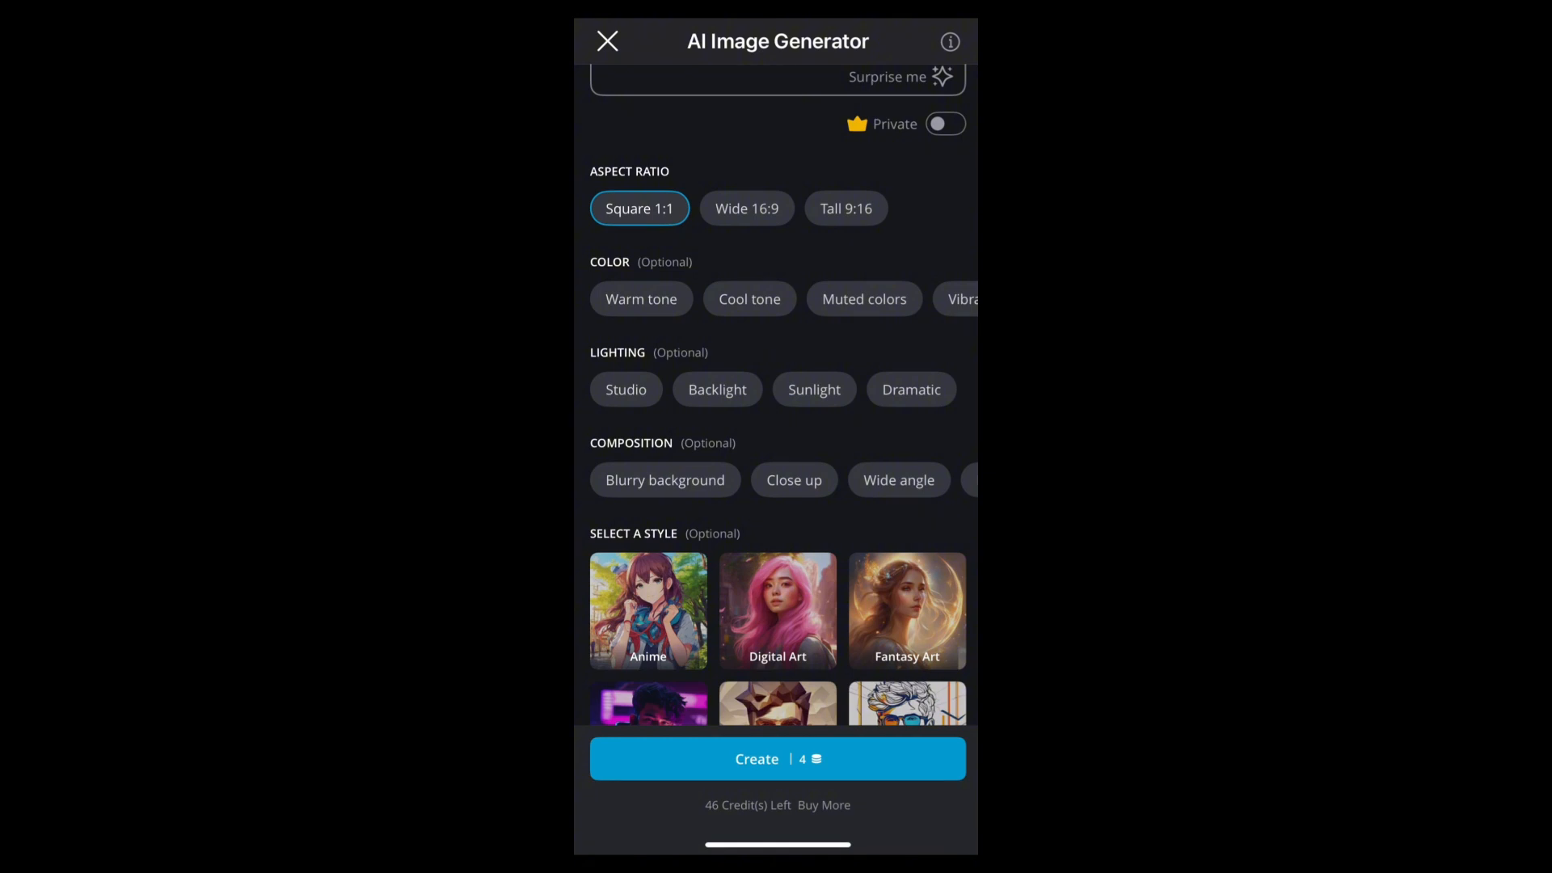
scroll(down, 3)
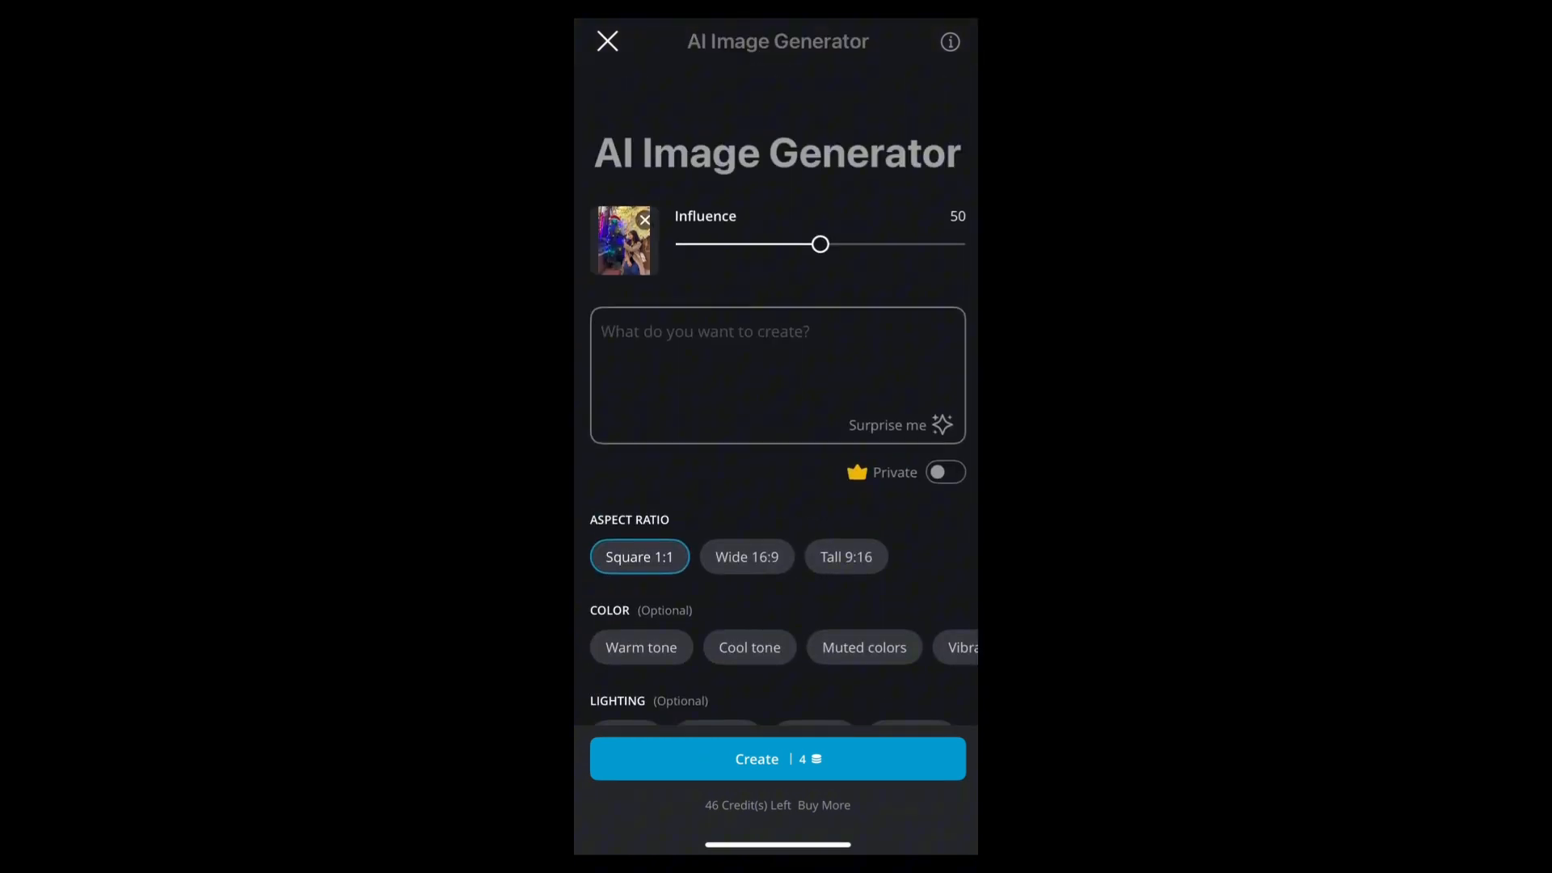
scroll(down, 3)
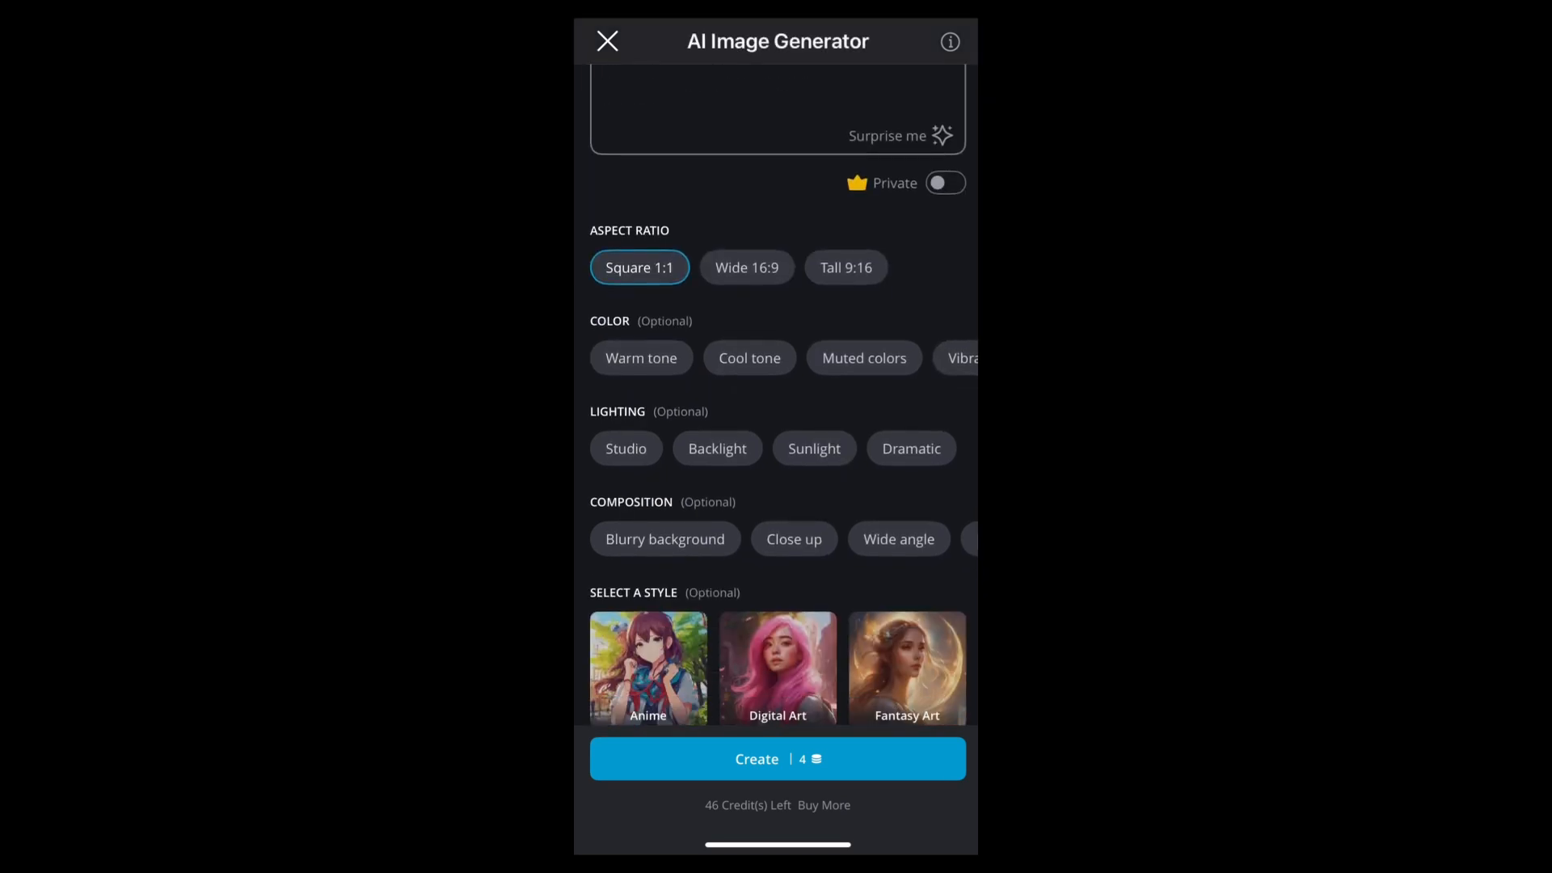
click(747, 267)
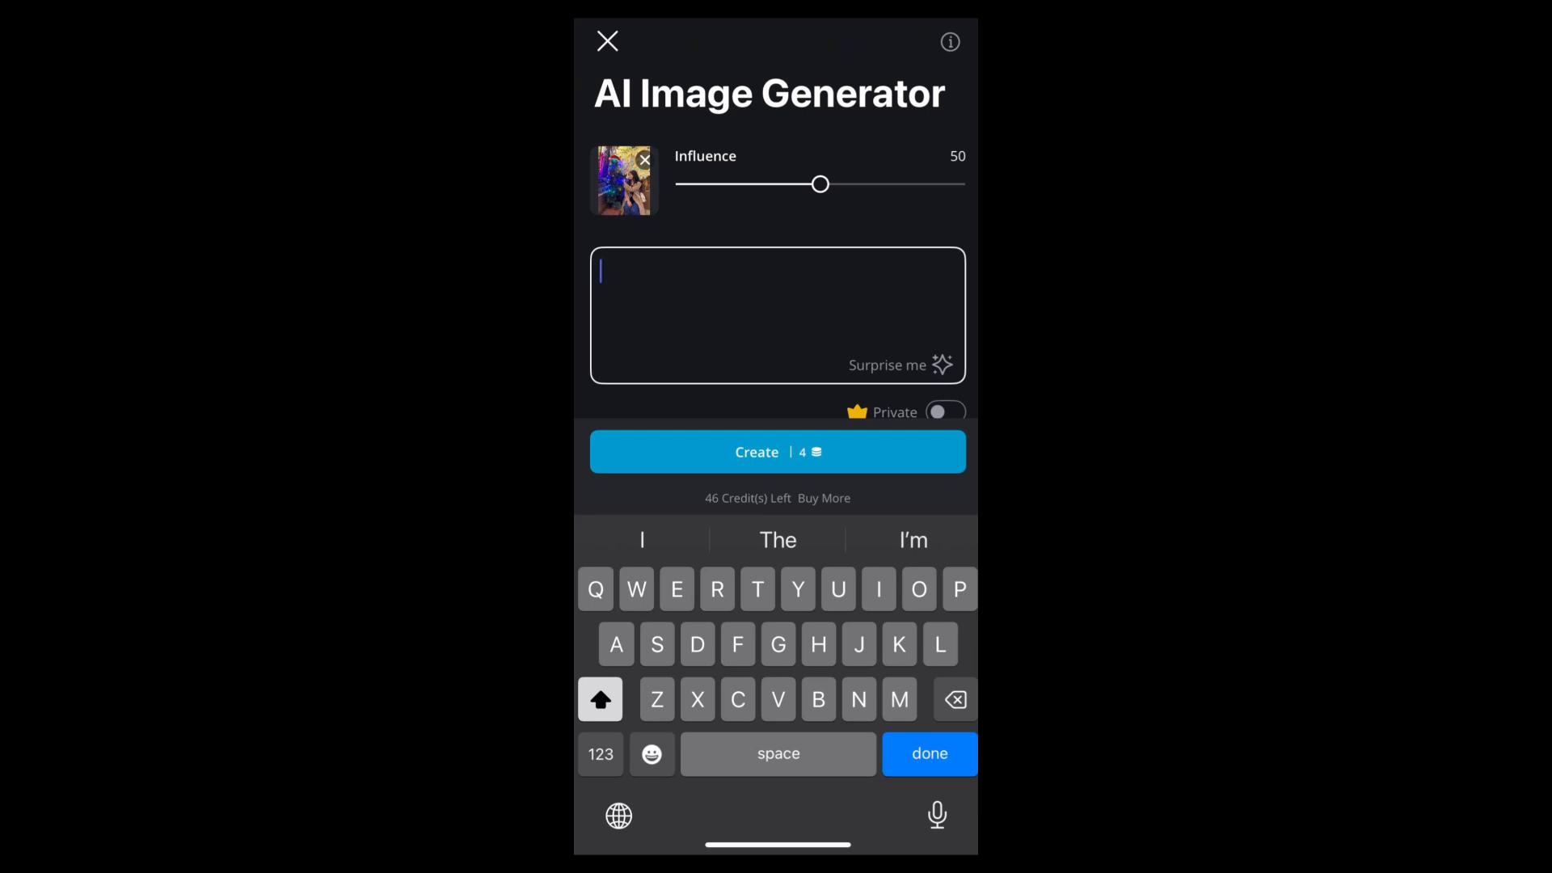
text(Beatiful effects)
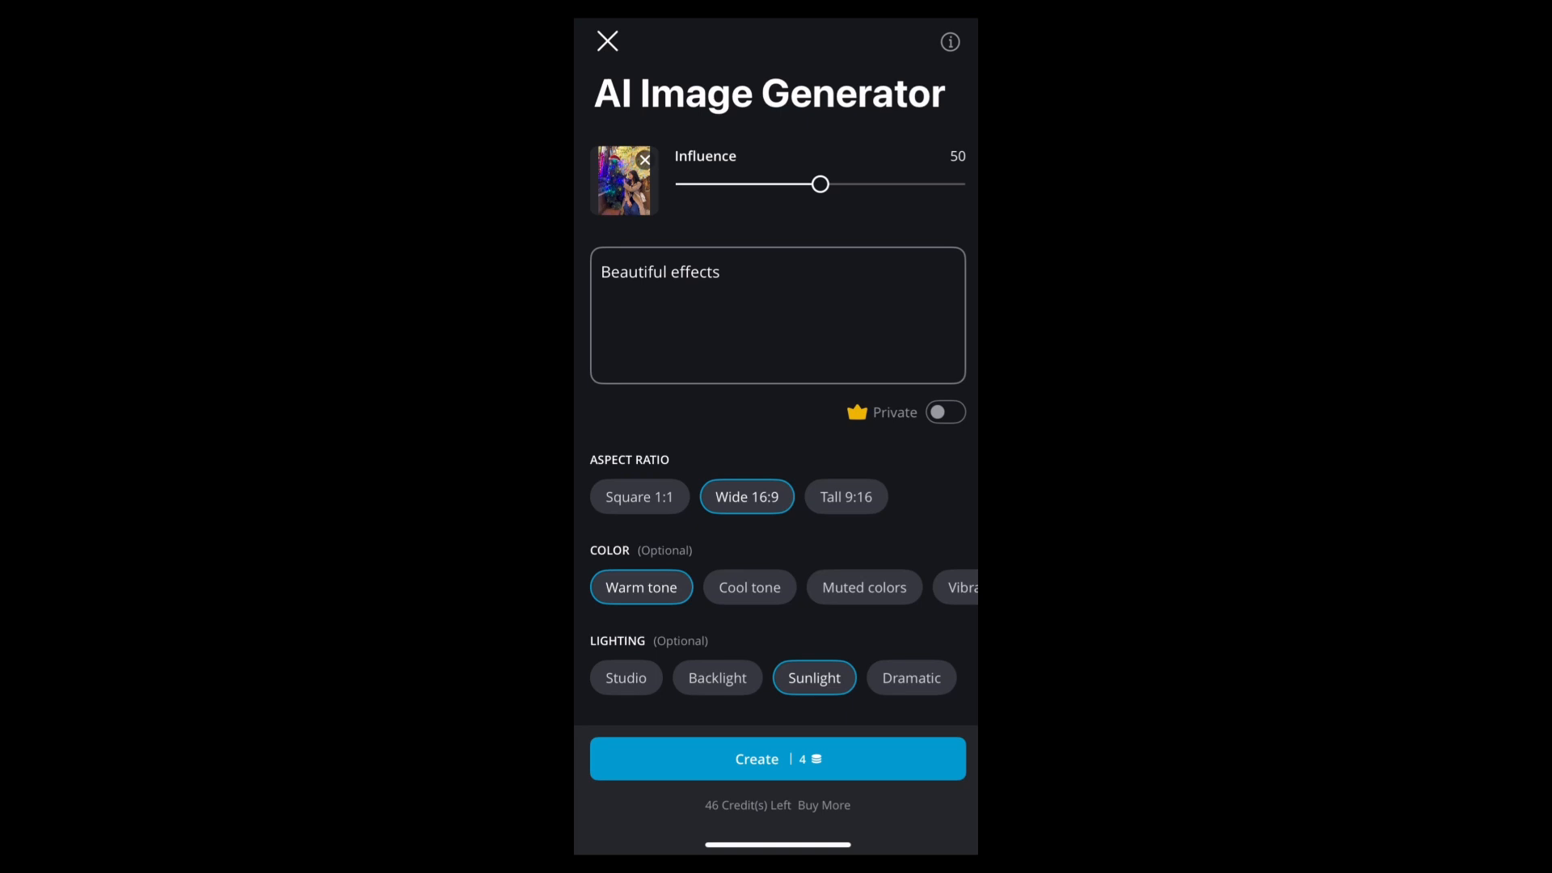
- Create images for 'Beautiful effects' in Wide 16:9 with Warm tone and Sunlight
click(778, 760)
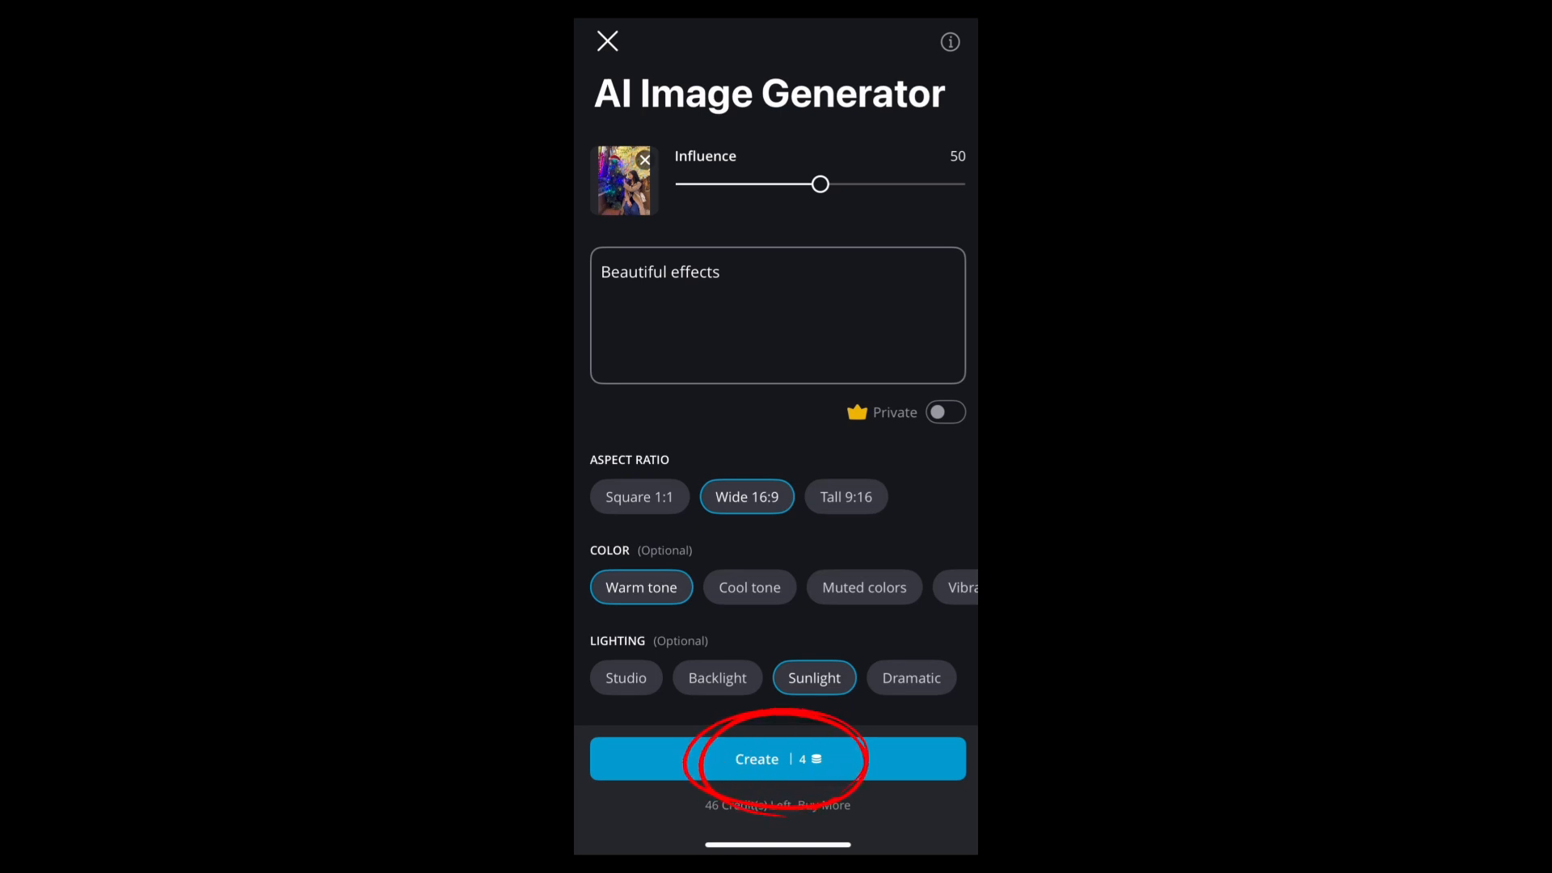
click(778, 760)
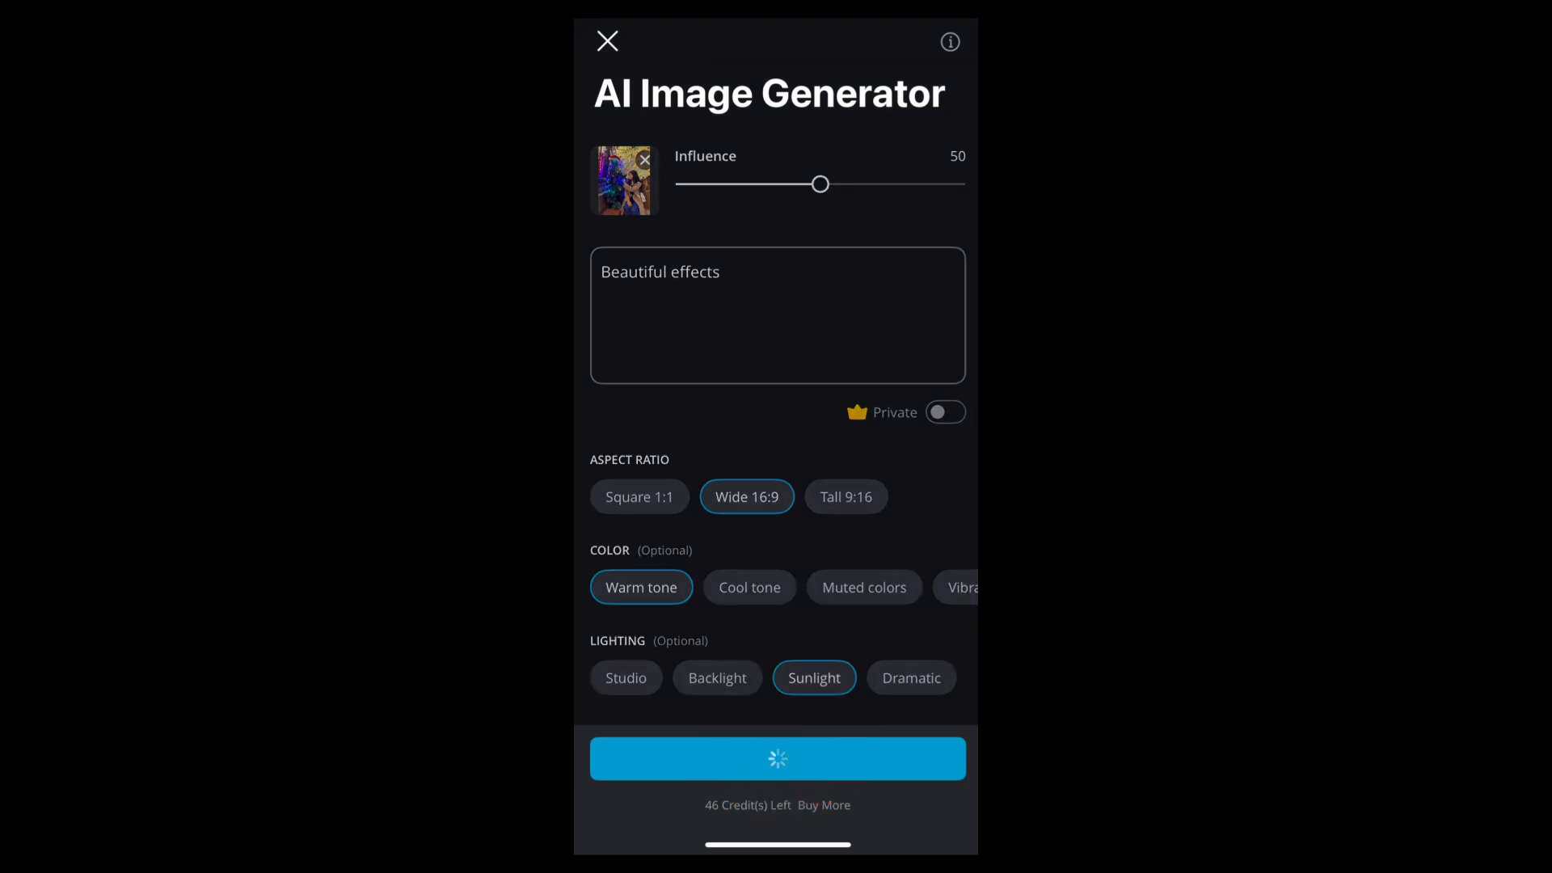
- Compare the wavy abstract result with the misty lakeside trees result among the four images
click(778, 760)
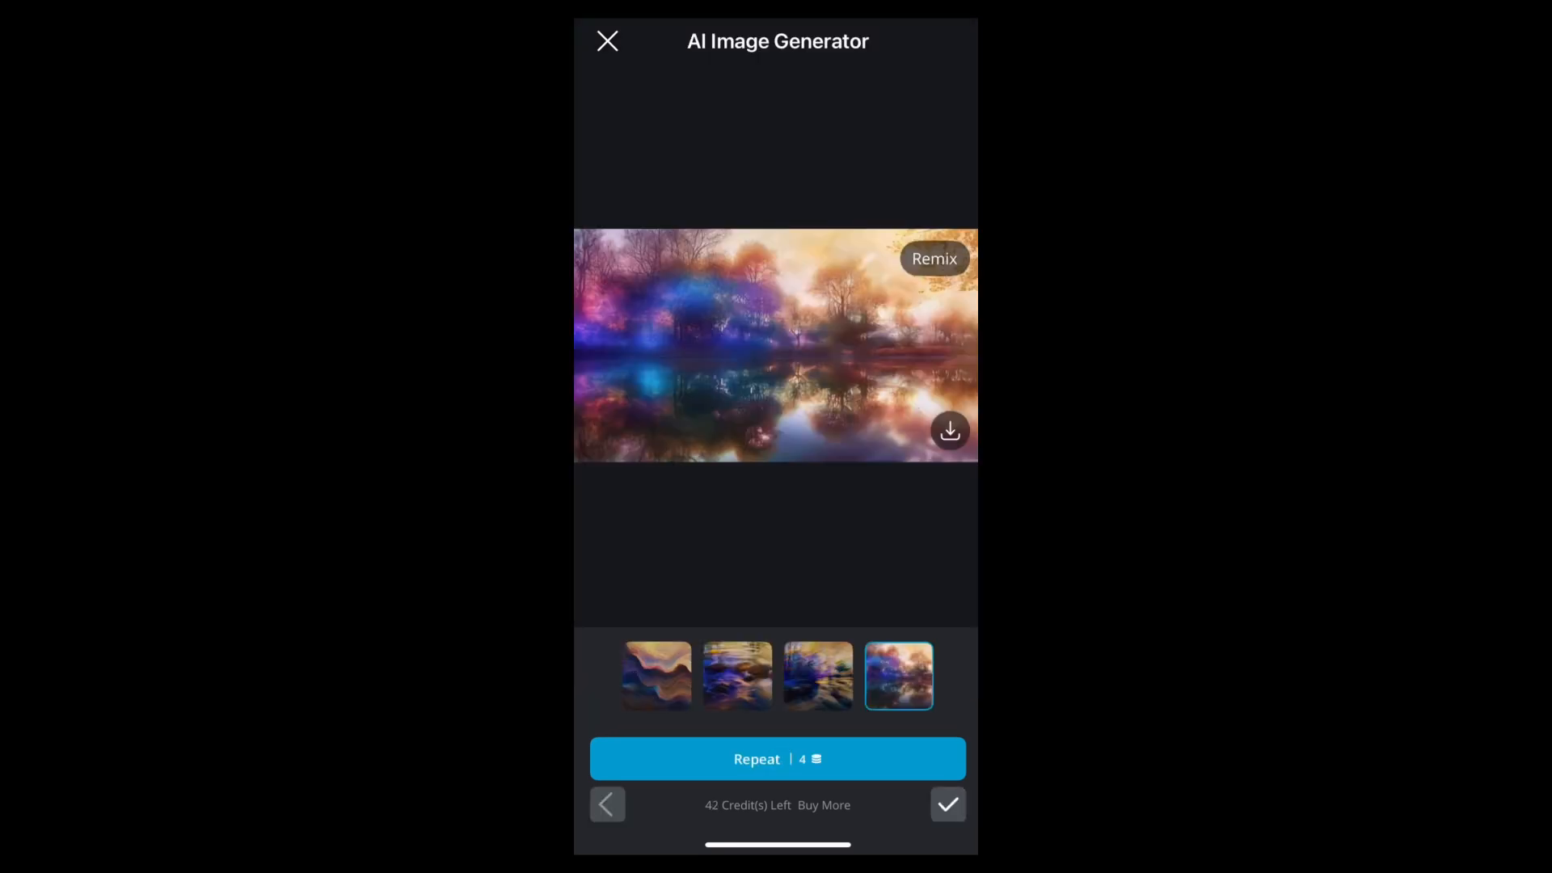
click(657, 676)
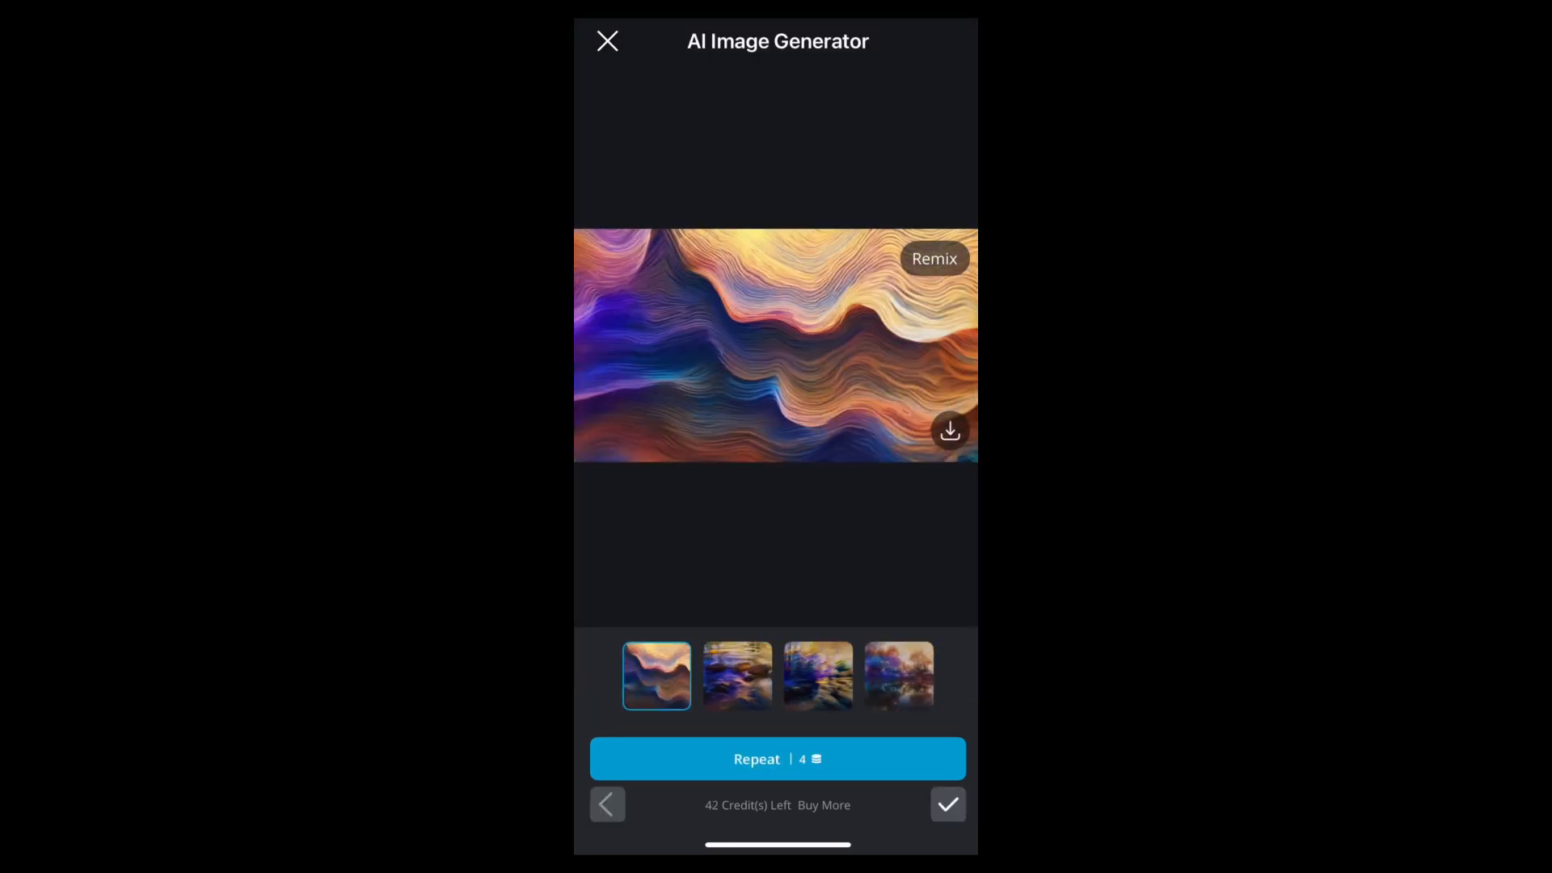
click(898, 675)
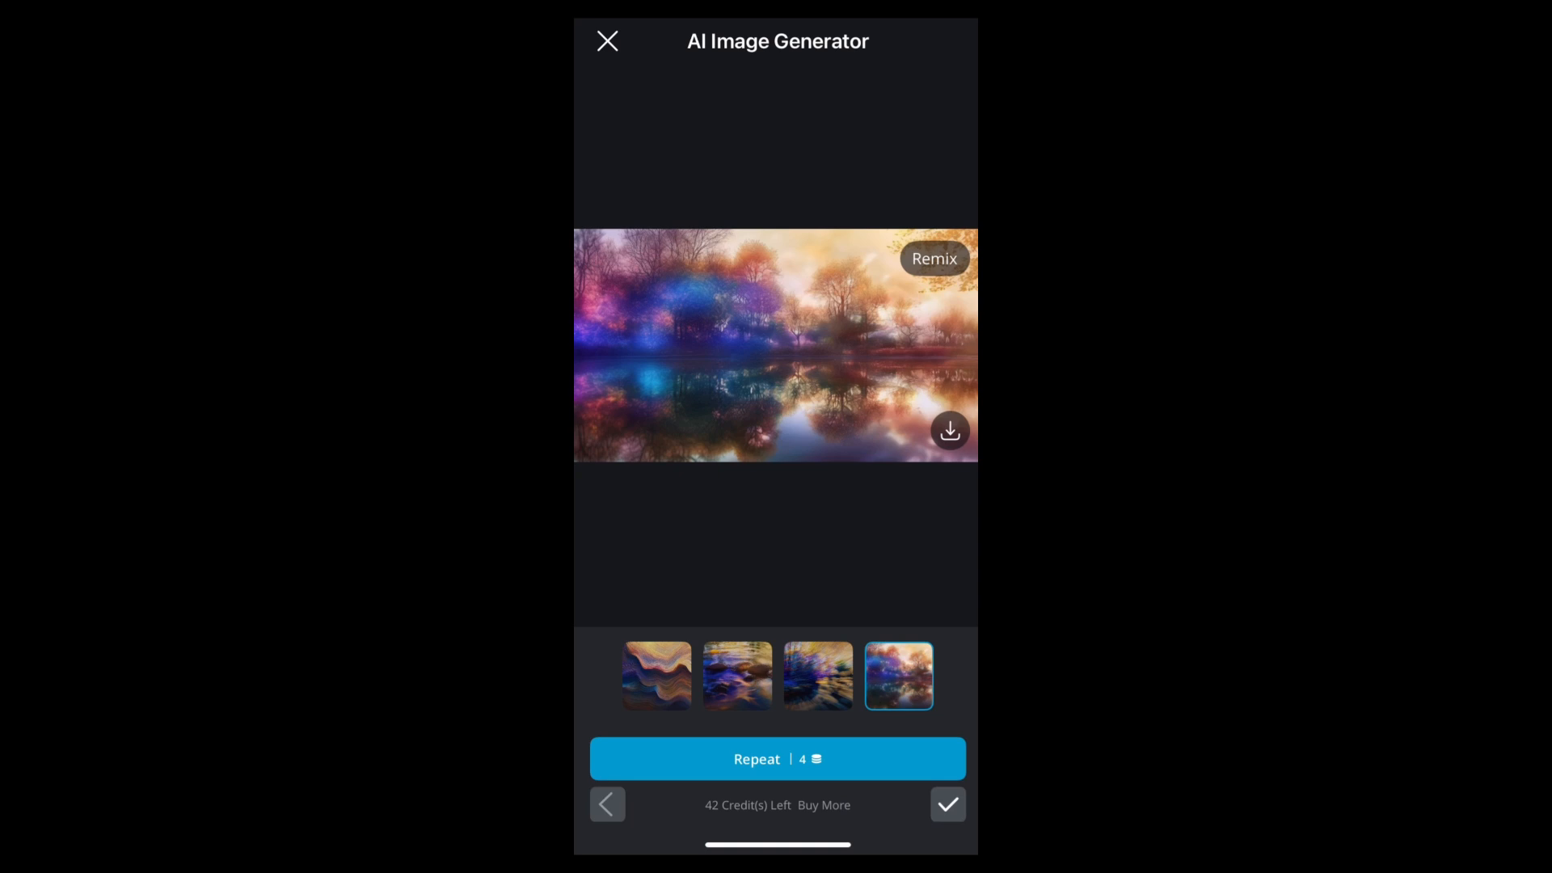
click(656, 676)
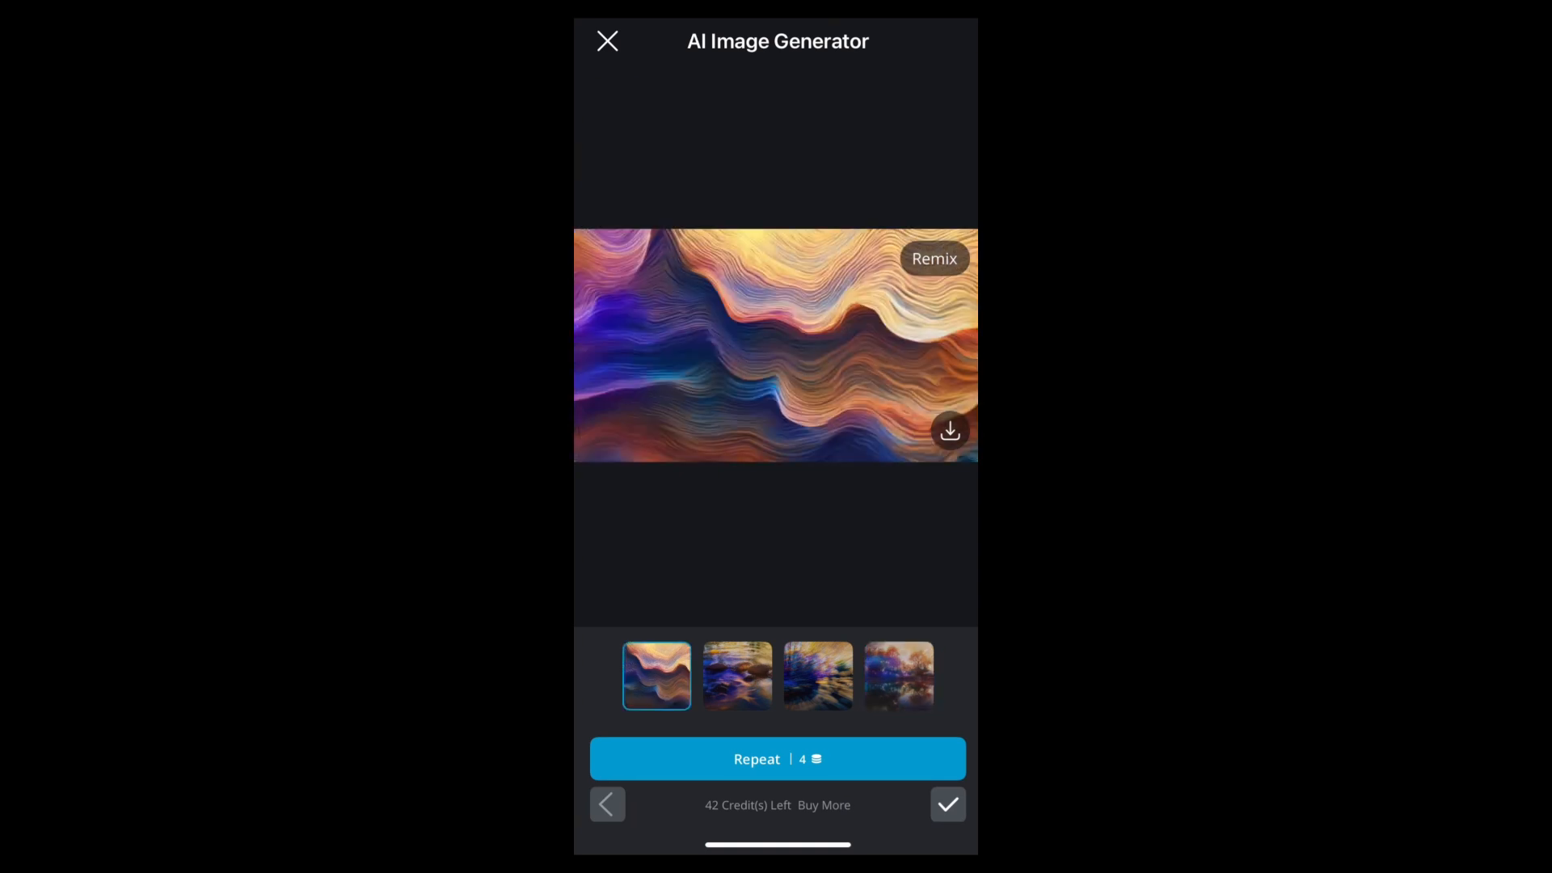